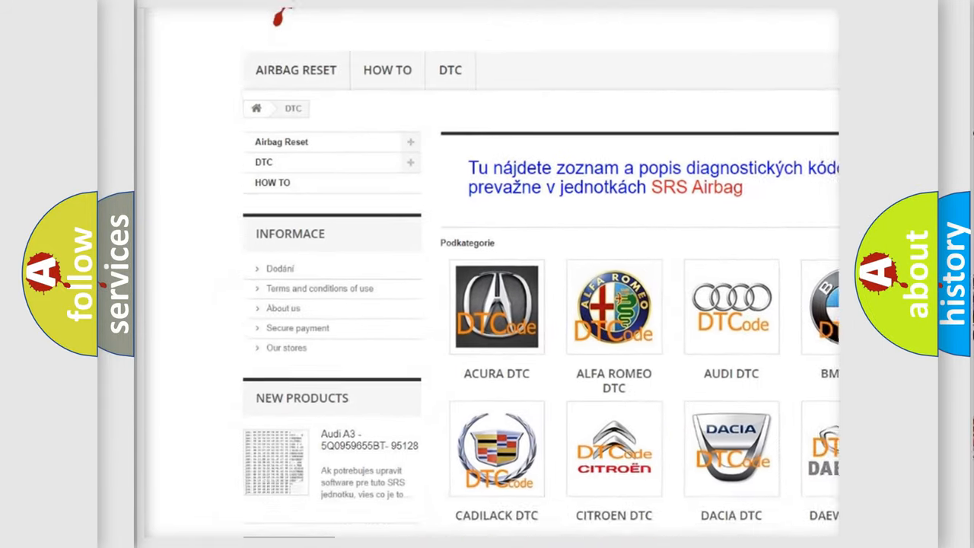
Scroll down the DTC page past the brand logos to the Mazda P2178 code card
{"action": "scroll", "scroll_direction": "down", "scroll_amount": 3}
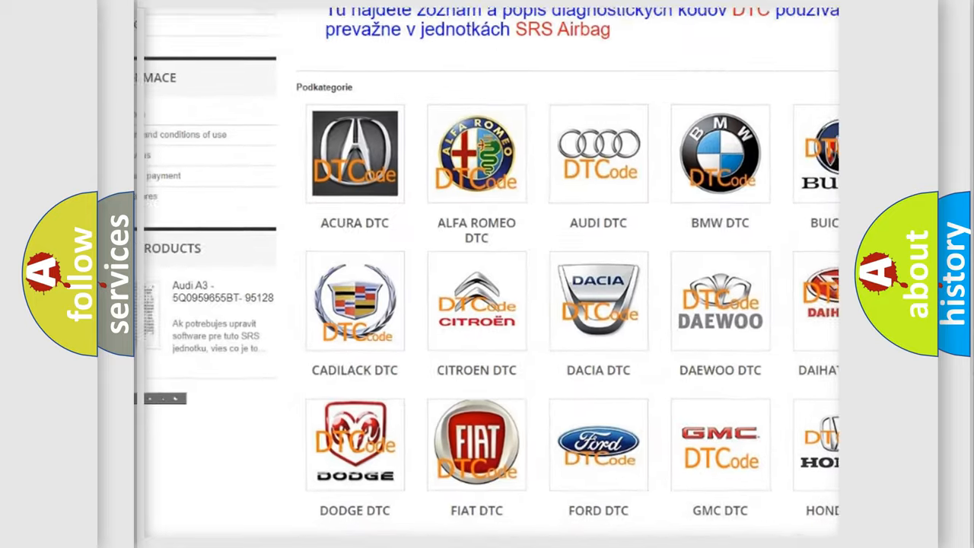
{"action": "scroll", "scroll_direction": "down", "scroll_amount": 3}
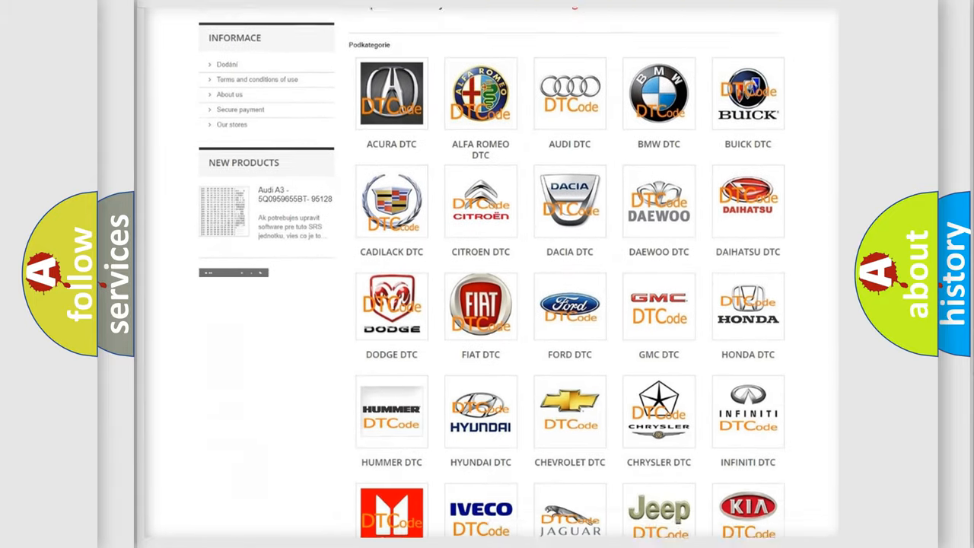
{"action": "scroll", "scroll_direction": "down", "scroll_amount": 3}
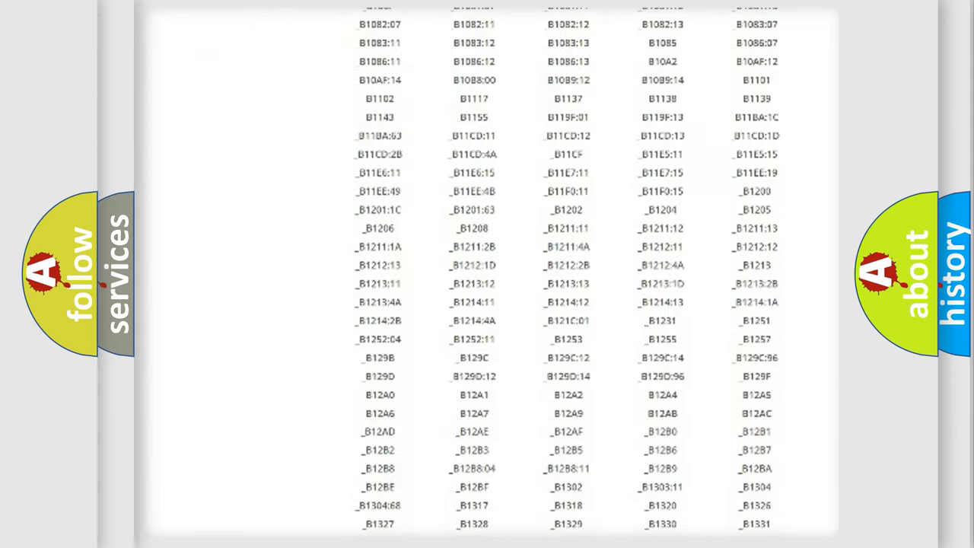
{"action": "scroll", "scroll_direction": "down", "scroll_amount": 3}
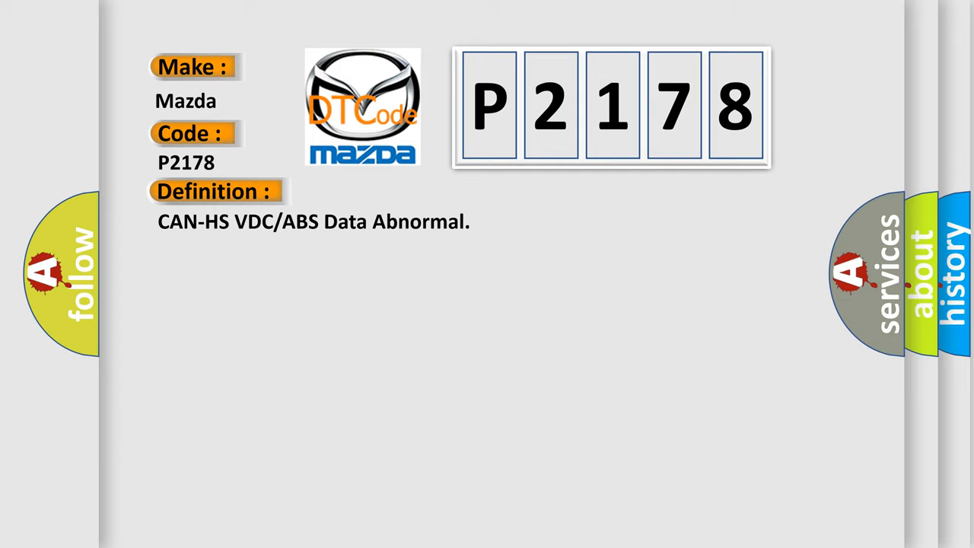
Advance the P2178 slide to show its description about VDC/ABS CM error data
{"action": "left_click", "coordinate": [395, 191]}
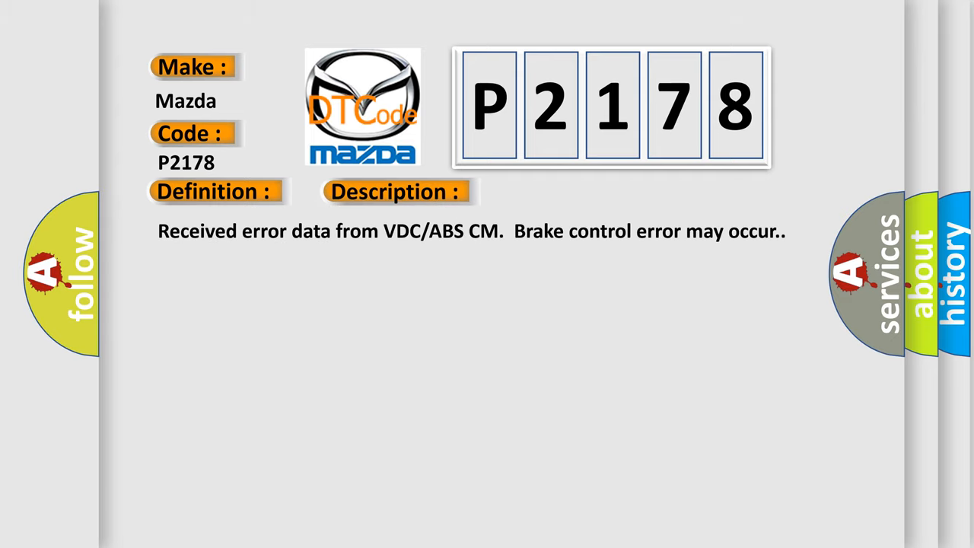